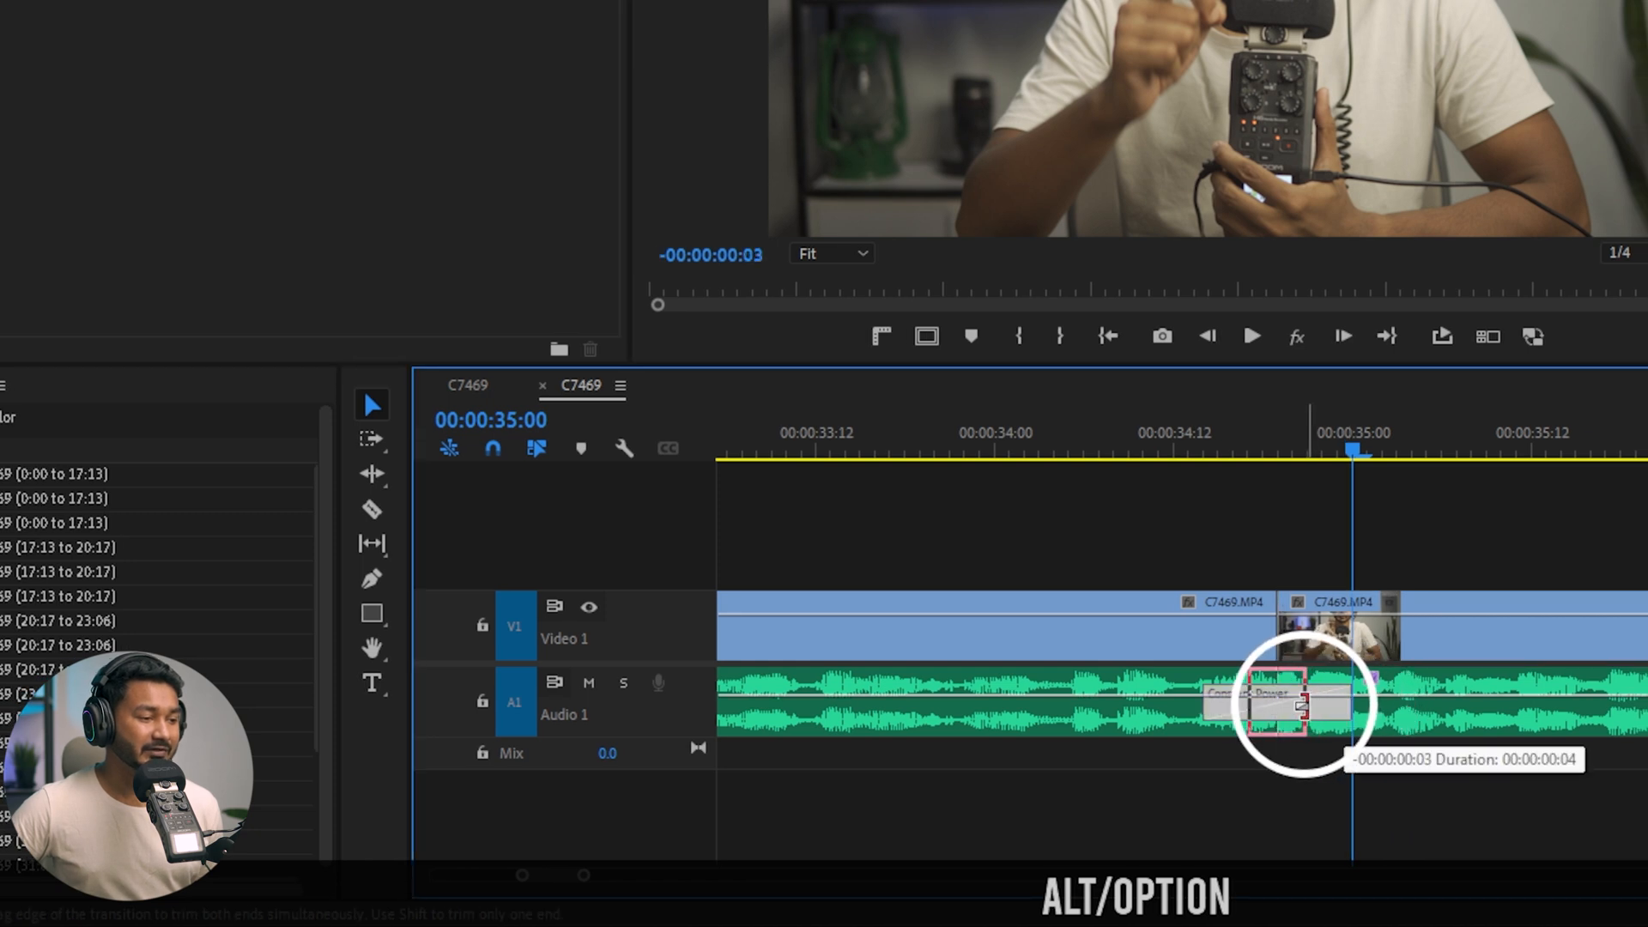
- Play back the A1 cut to check the shortened few-frame cross-fade removed the pop
{"action": "key", "text": "space"}
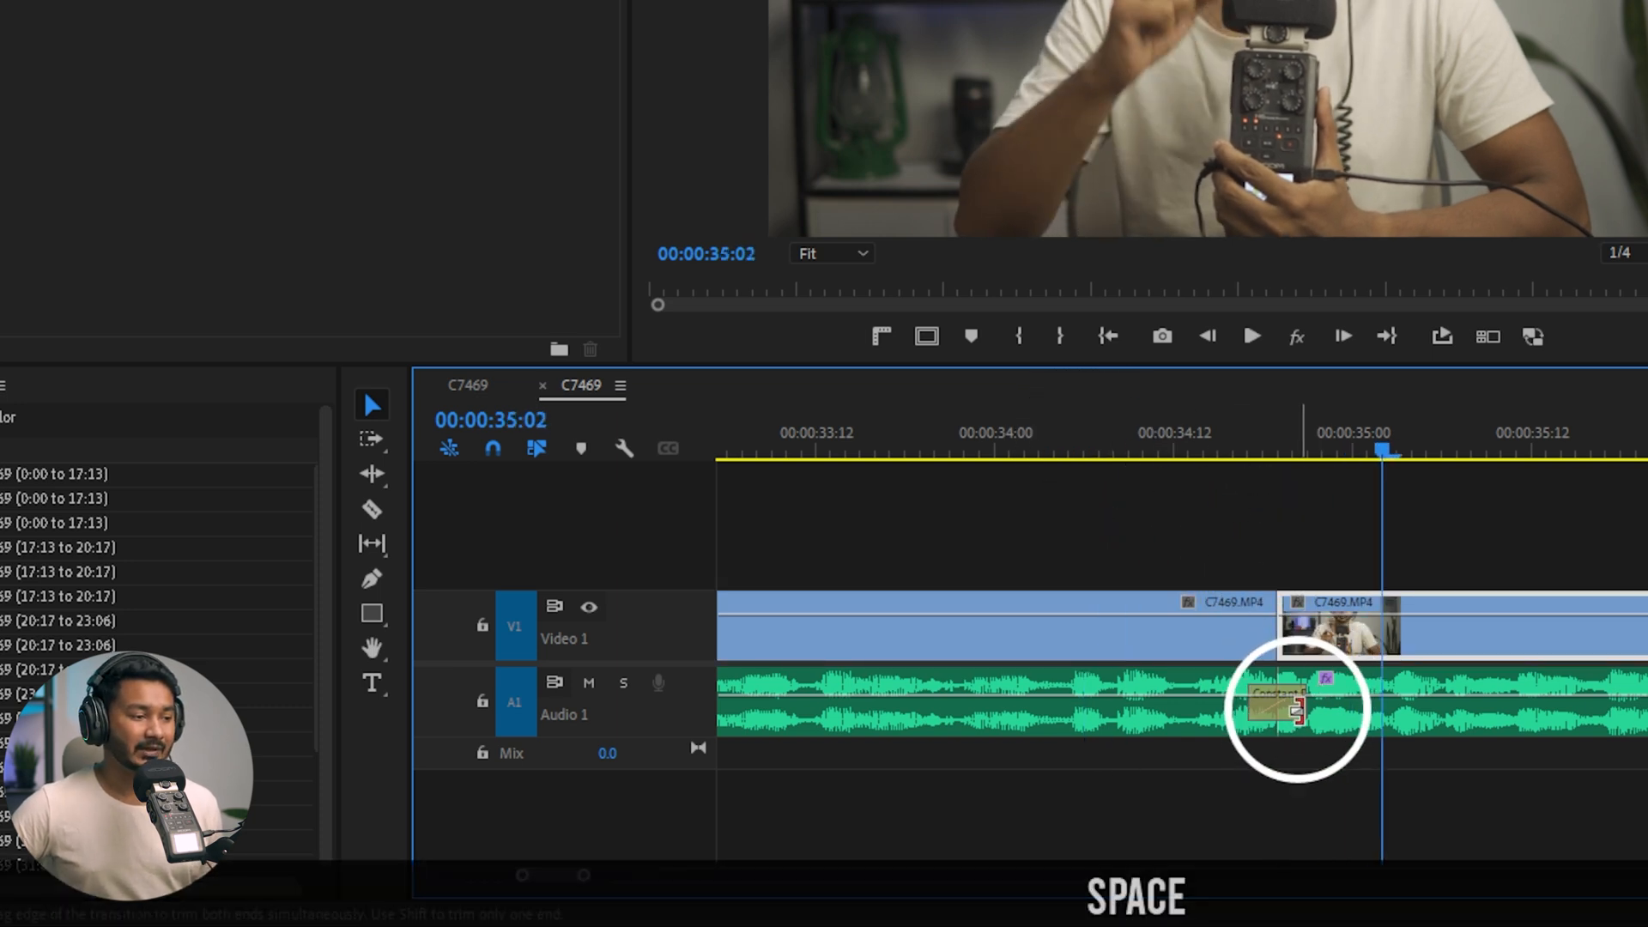